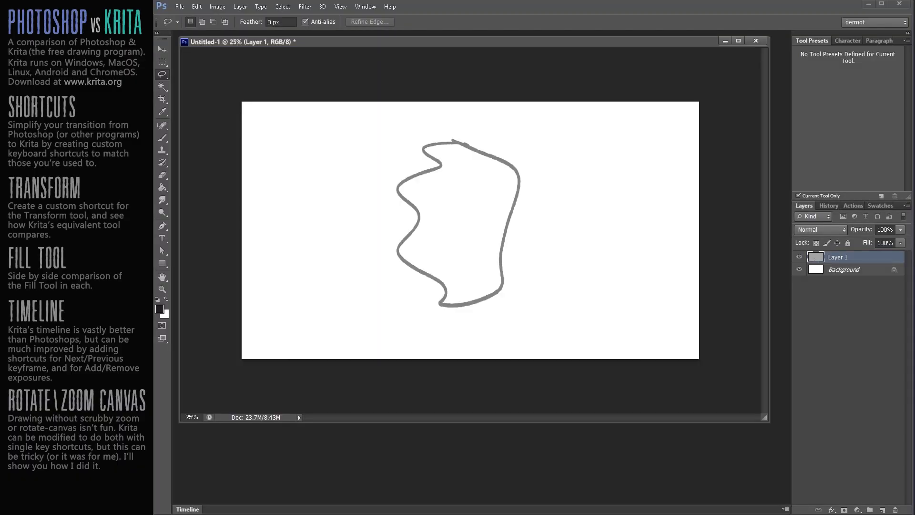
{"action": "mouse_move", "coordinate": [523, 208]}
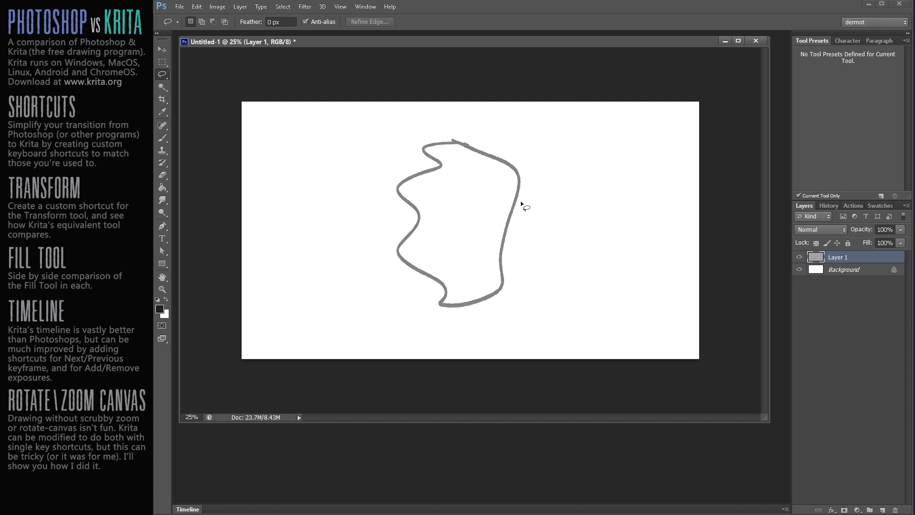
Activate Photoshop's Paint Bucket Tool for filling the hand-drawn outline
{"action": "left_click", "coordinate": [162, 187]}
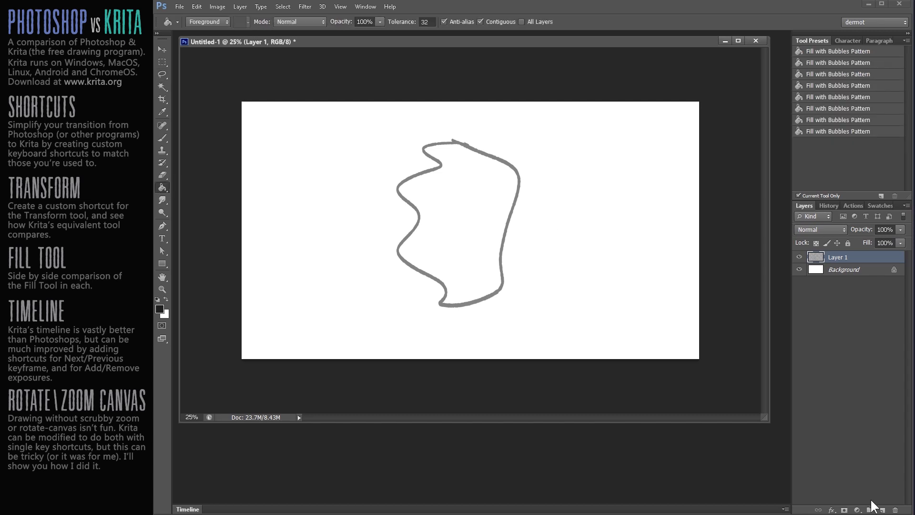
{"action": "mouse_move", "coordinate": [863, 322]}
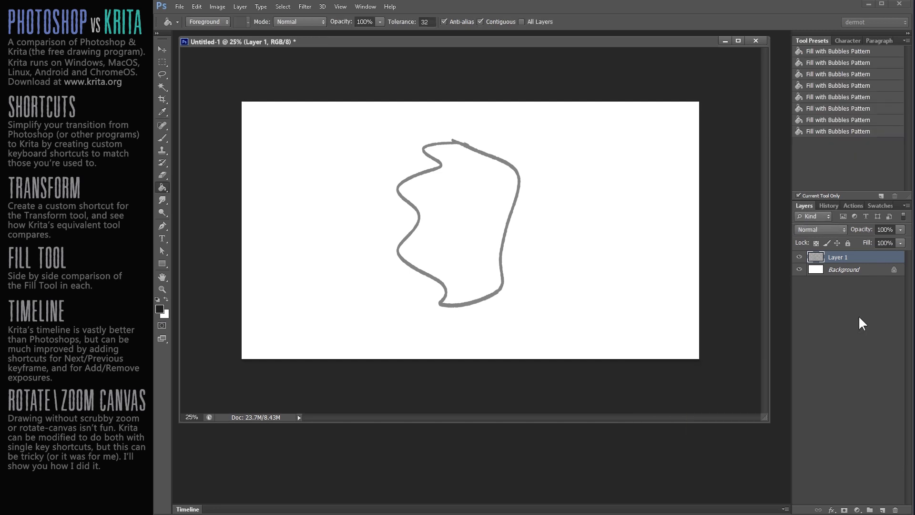
{"action": "left_click", "coordinate": [461, 210]}
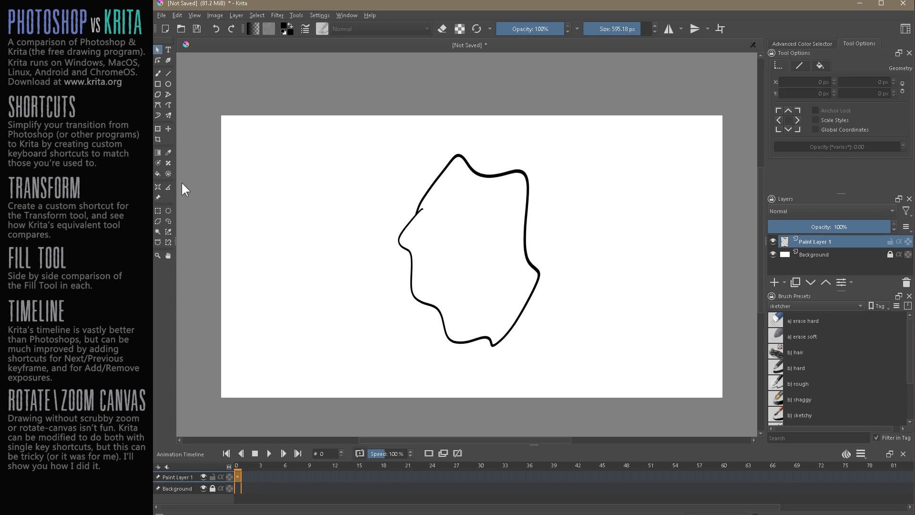
{"action": "mouse_move", "coordinate": [194, 186]}
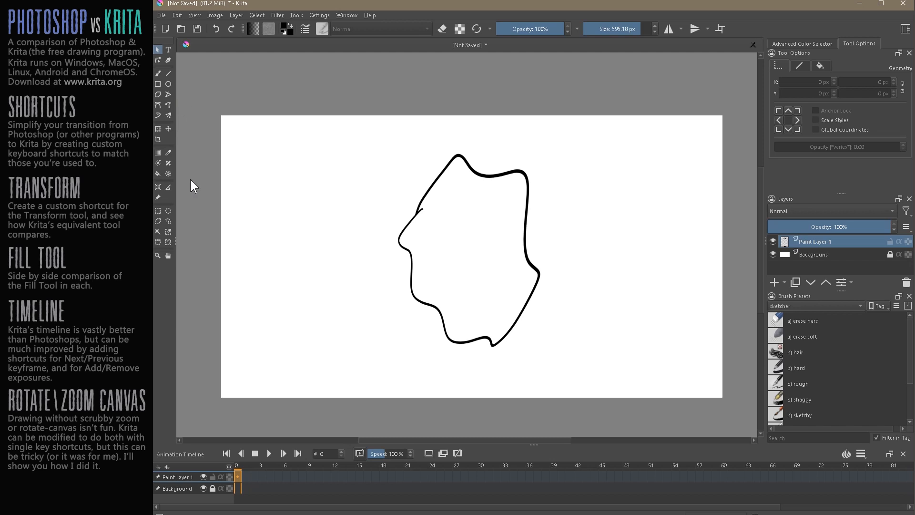
{"action": "mouse_move", "coordinate": [195, 185]}
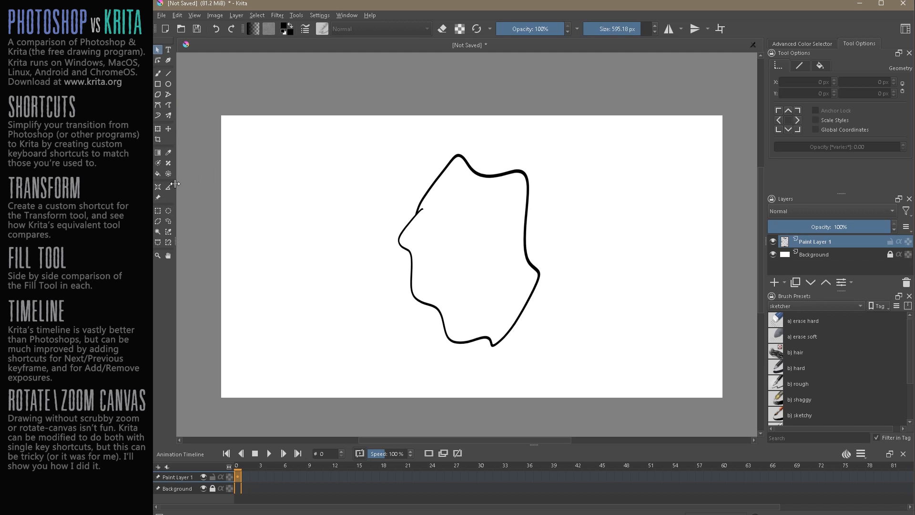
Activate Krita's Fill Tool so its paint bucket fill options appear
{"action": "left_click", "coordinate": [157, 173]}
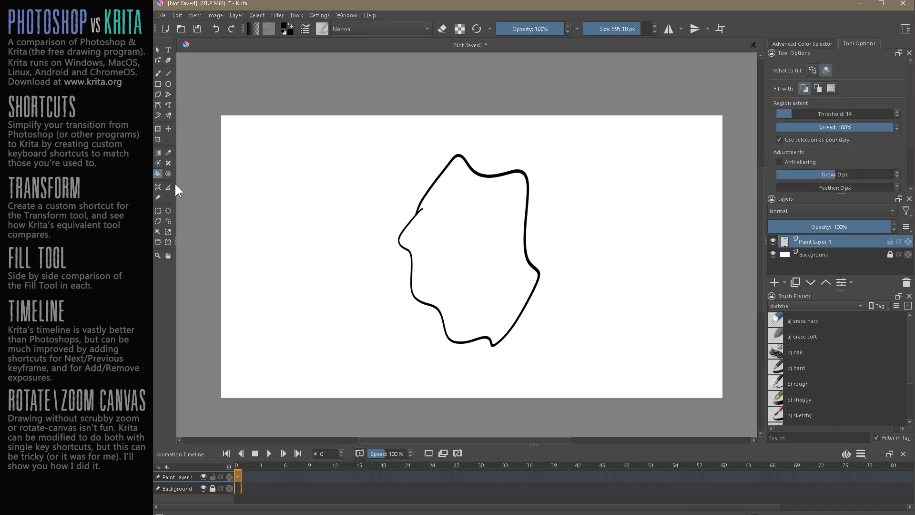